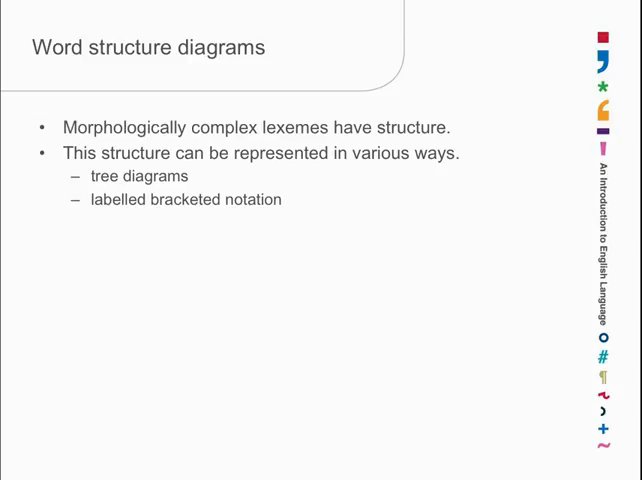
# Advance the slideshow to the 'blackboard' labelled bracketed notation slide (noun from black + board)
pyautogui.press('Right')
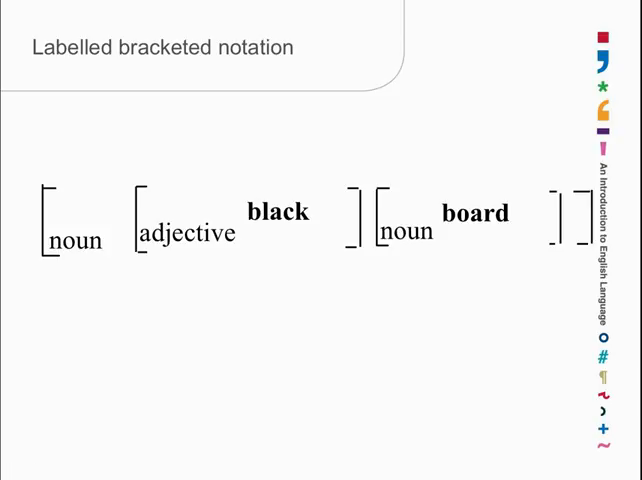